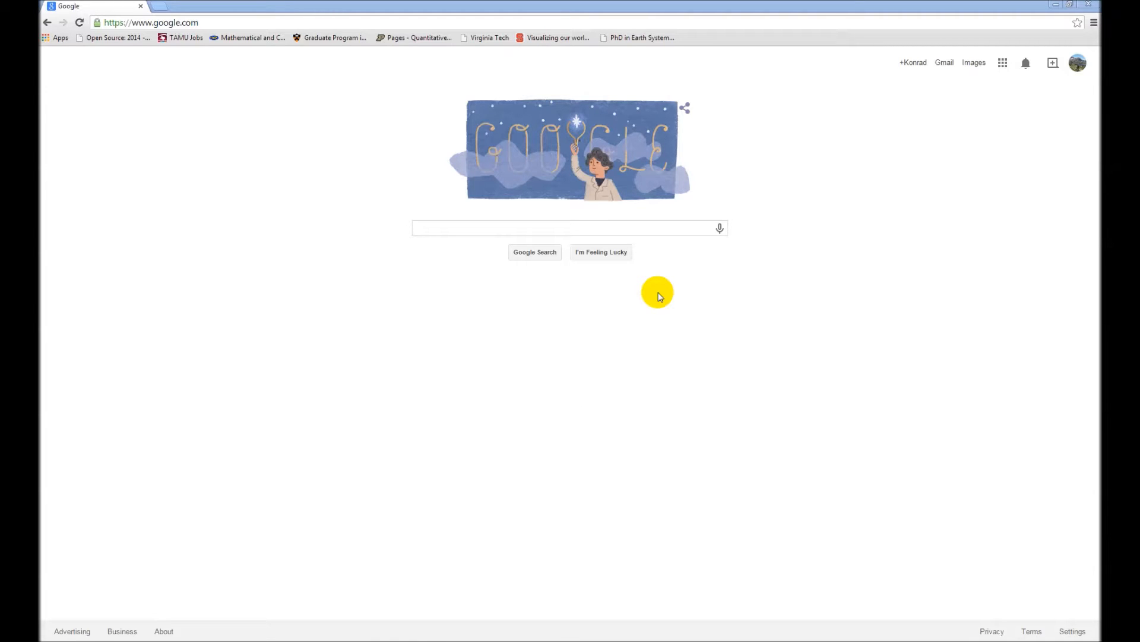
pyautogui.moveTo(670, 322)
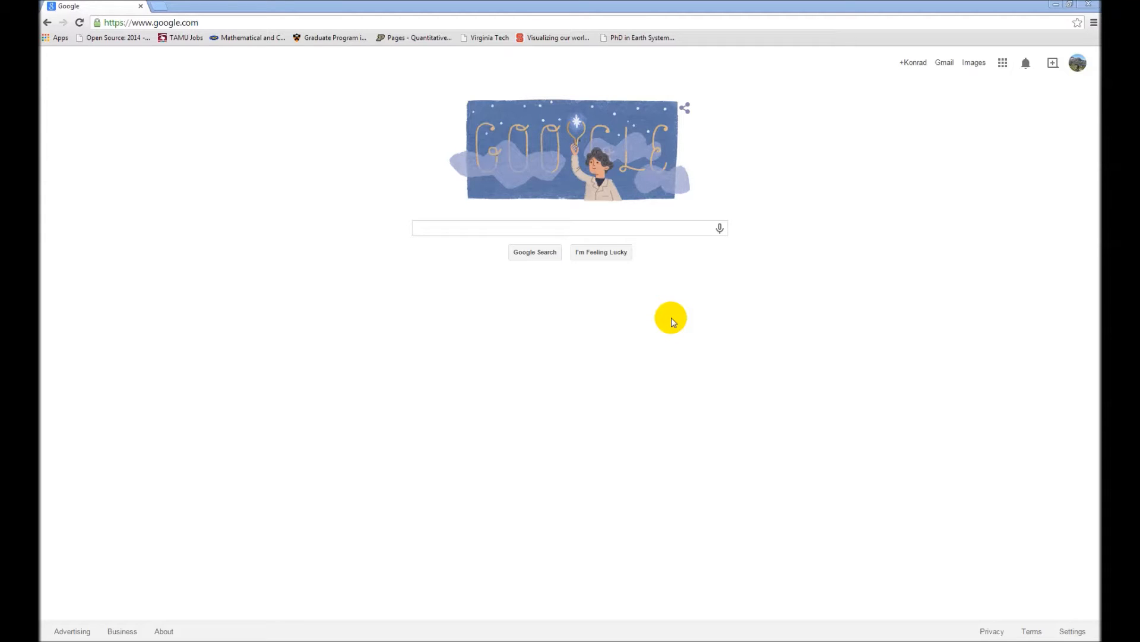
pyautogui.moveTo(665, 313)
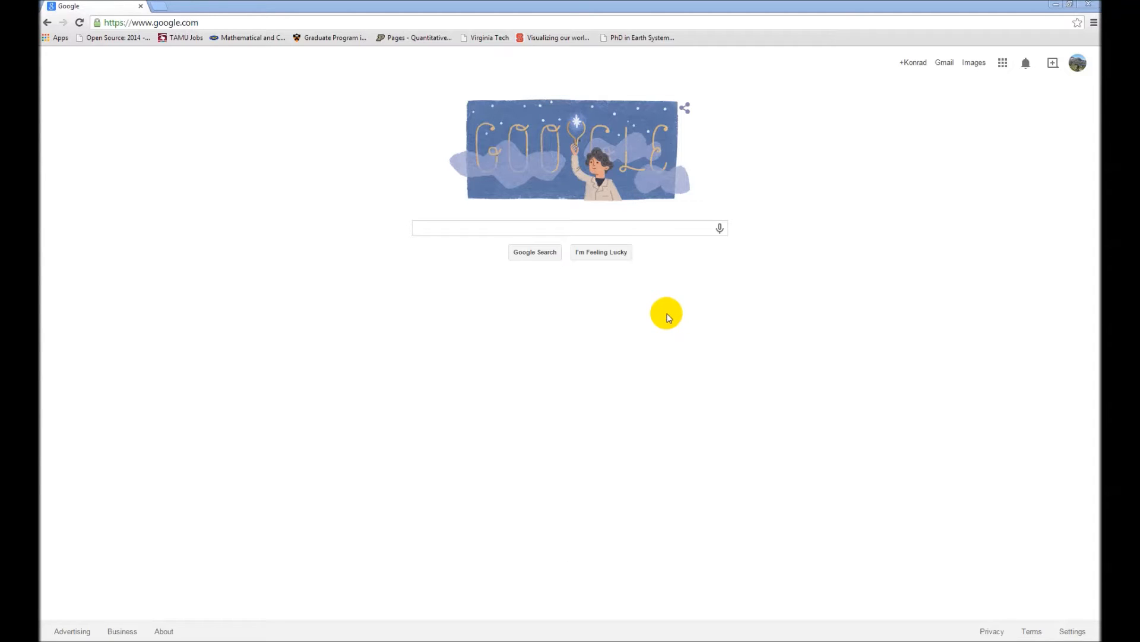
pyautogui.moveTo(642, 312)
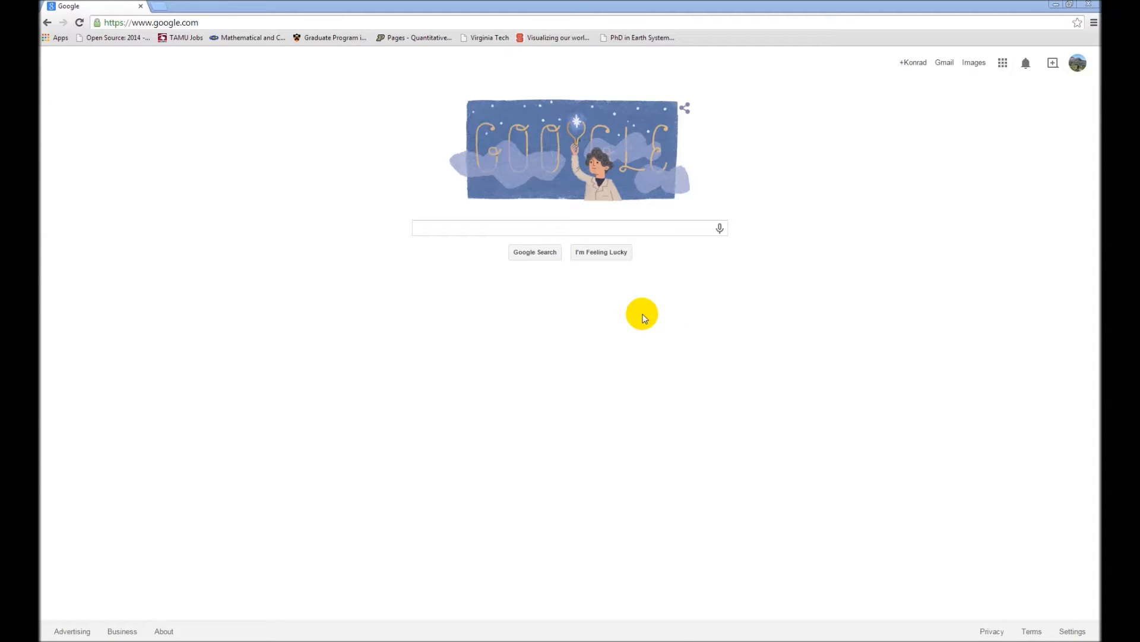
pyautogui.moveTo(646, 283)
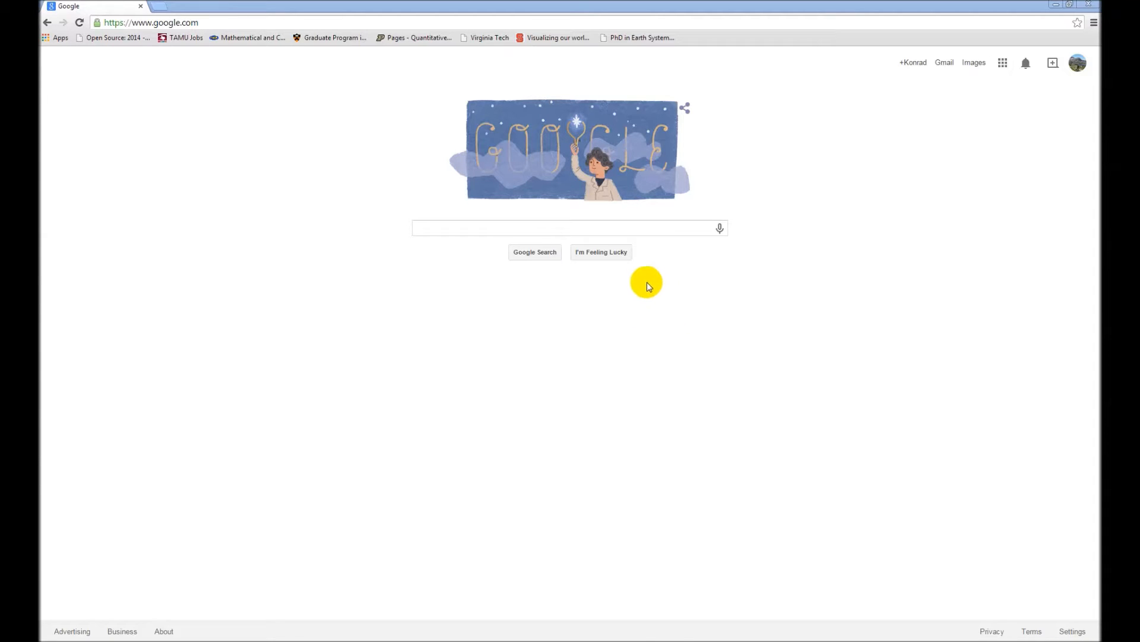
pyautogui.moveTo(630, 307)
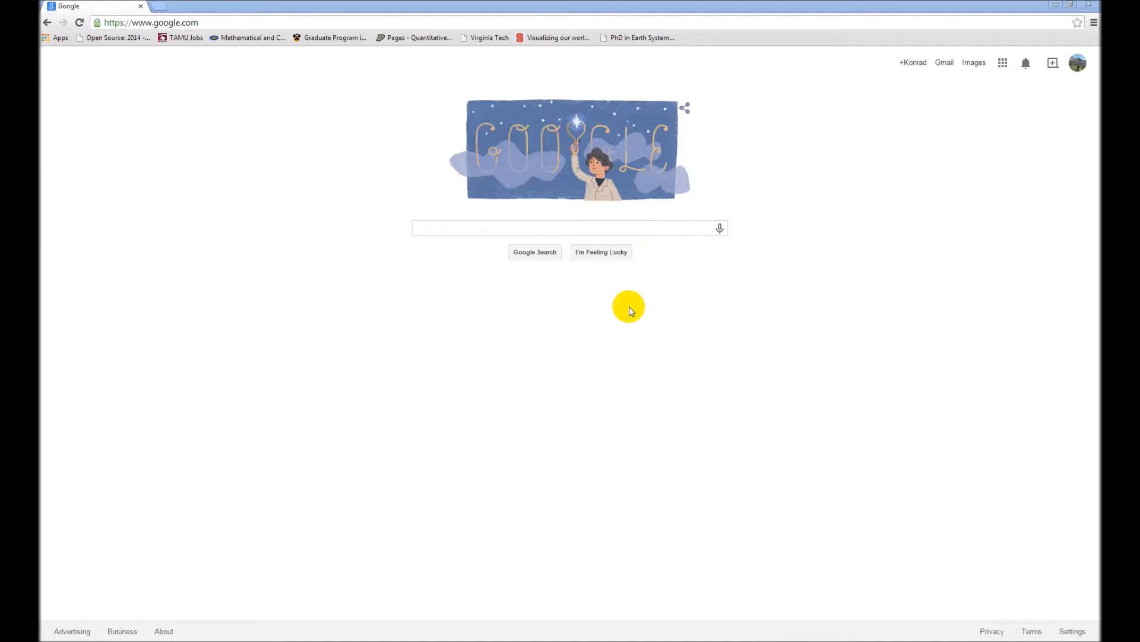
pyautogui.moveTo(611, 317)
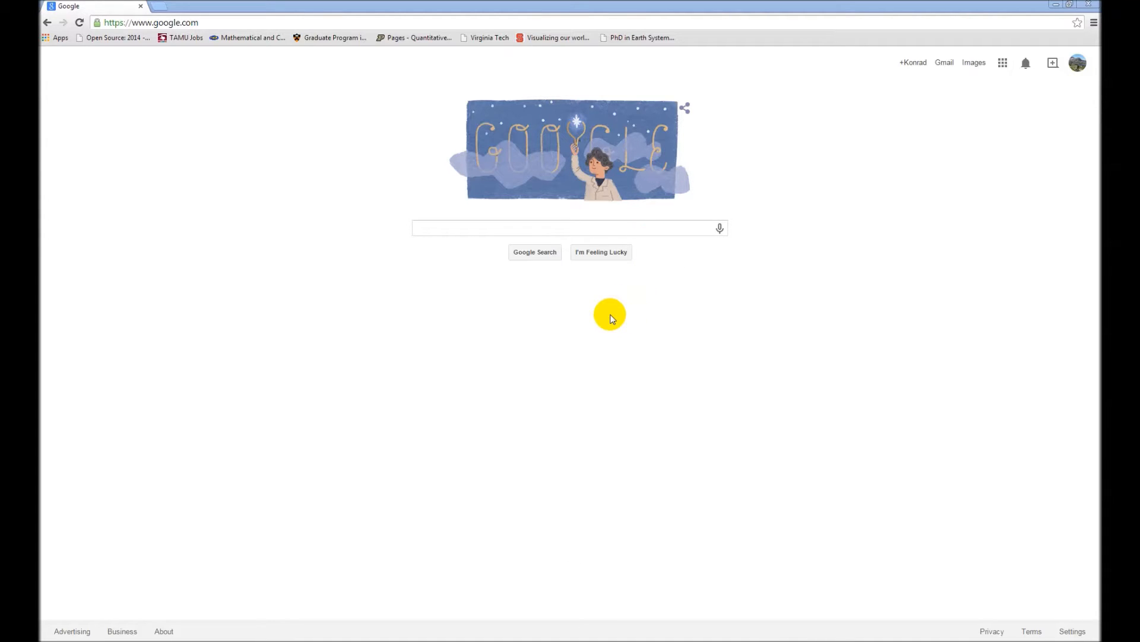
pyautogui.moveTo(615, 318)
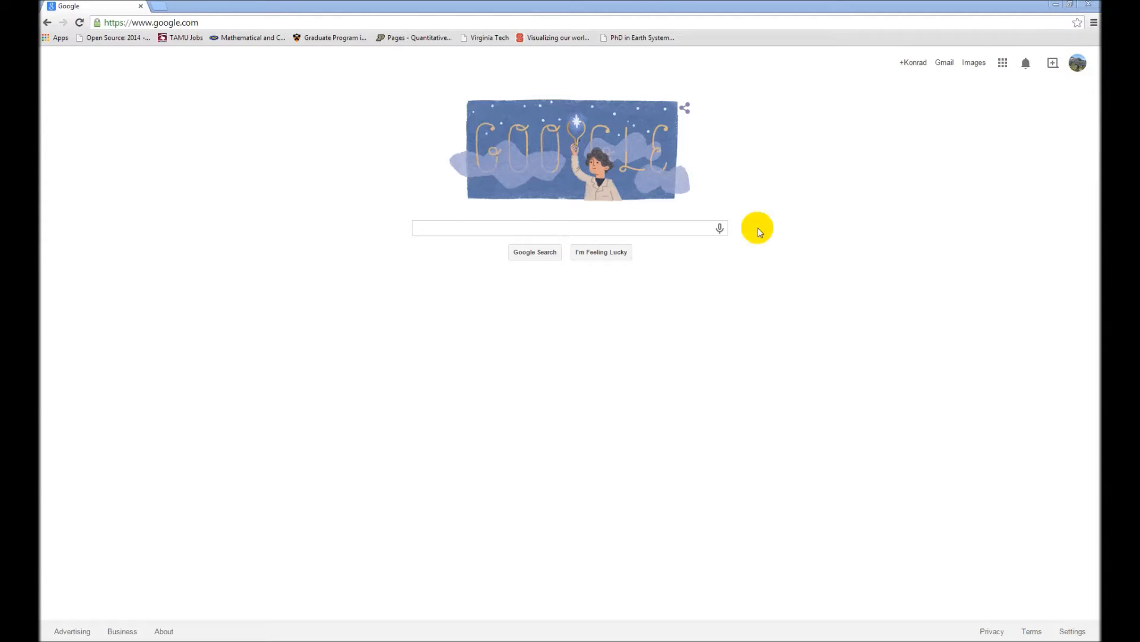
pyautogui.press('ctrl+plus')
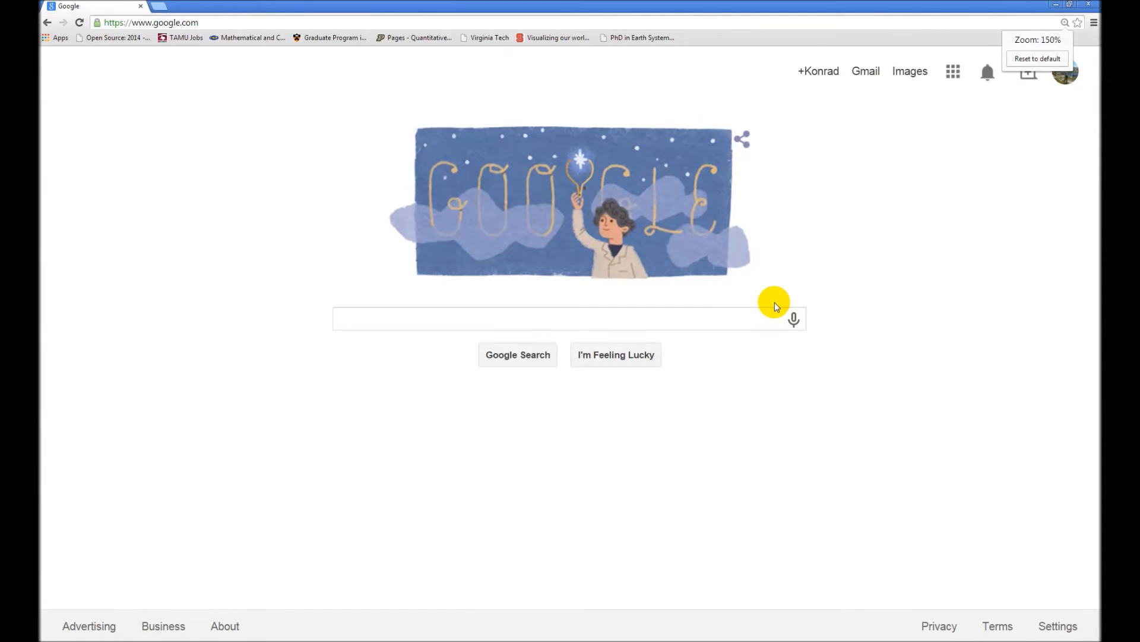
pyautogui.click(151, 22)
pyautogui.write('www.gdal.org/index.html')
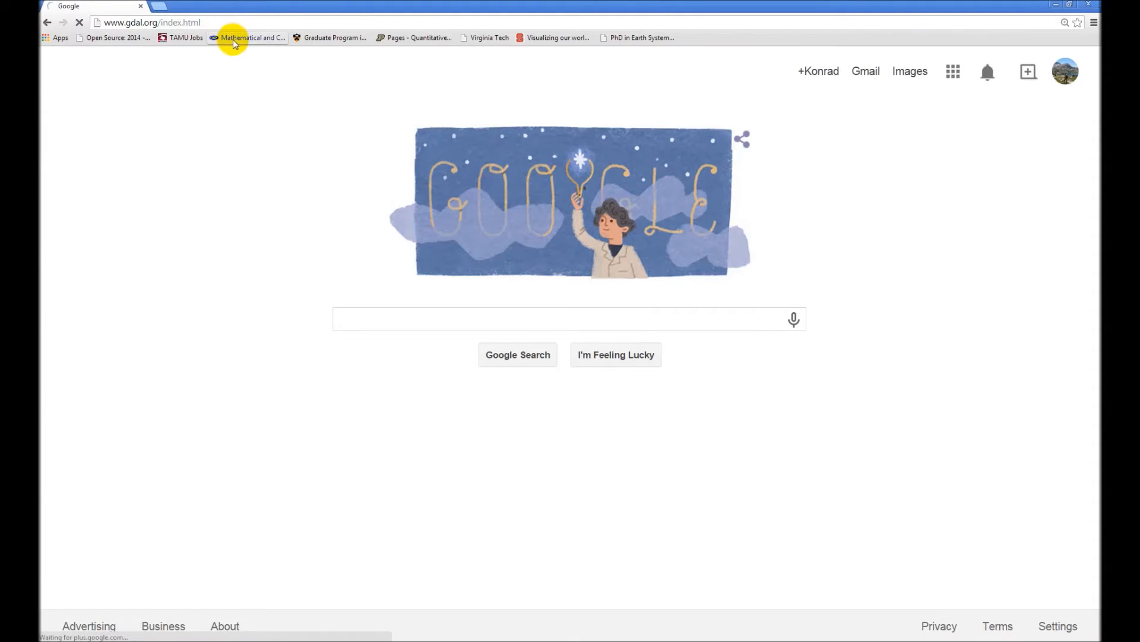
pyautogui.moveTo(216, 60)
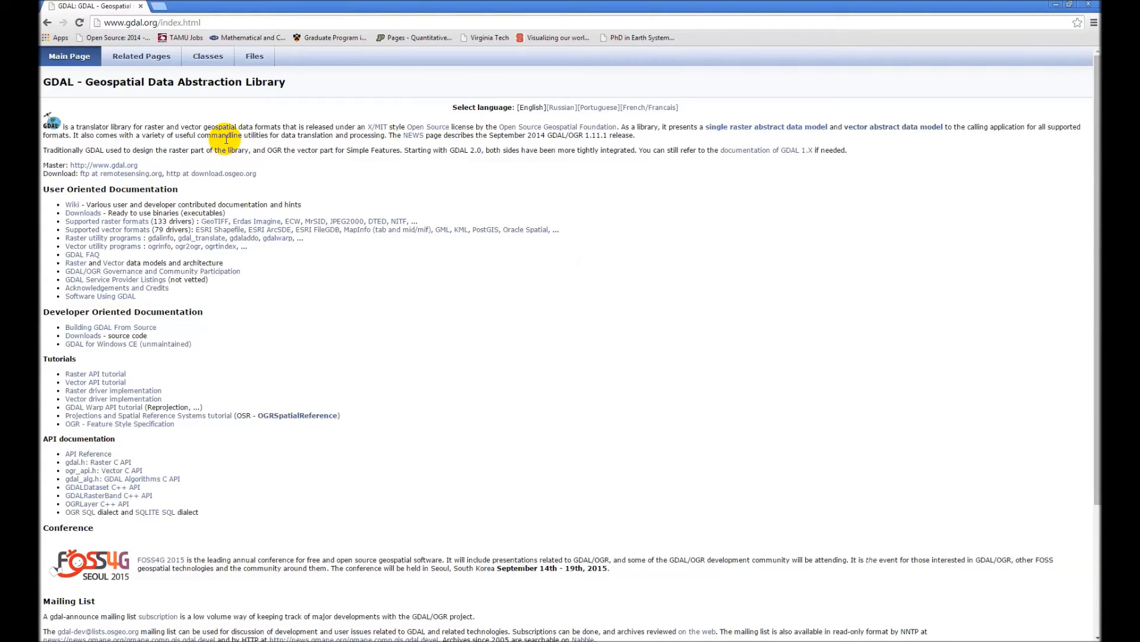
pyautogui.moveTo(160, 100)
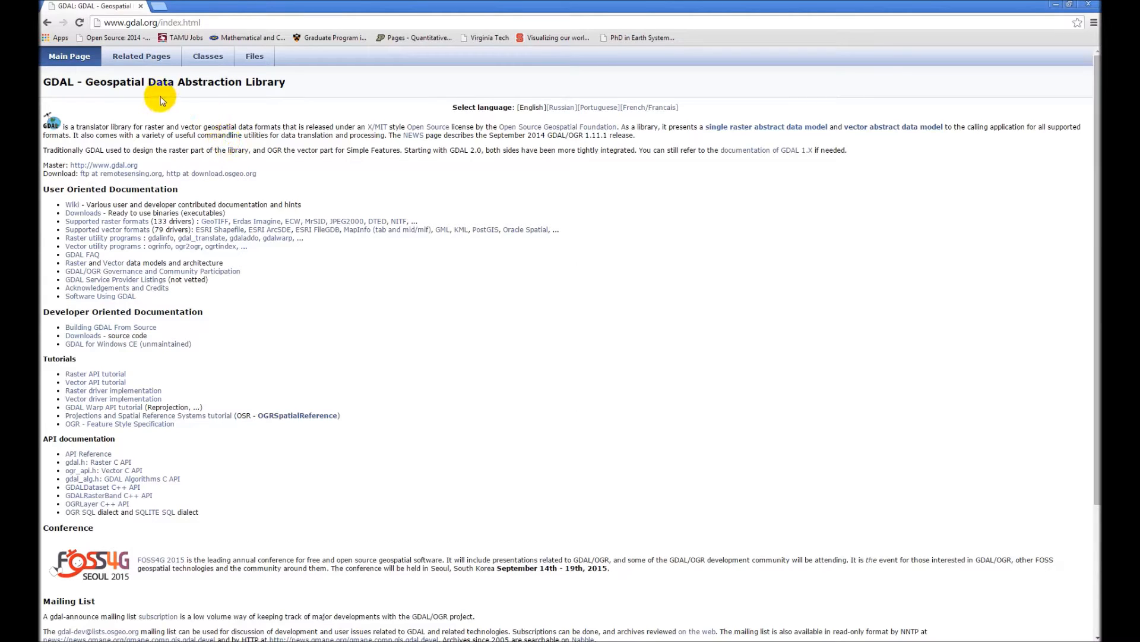
pyautogui.click(141, 56)
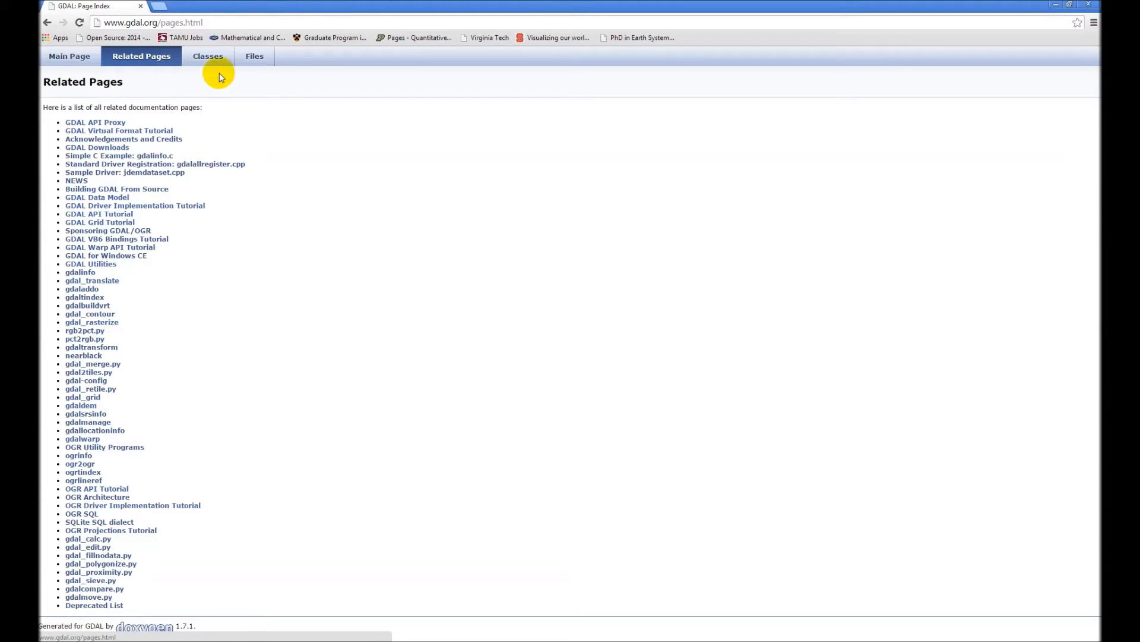
pyautogui.click(207, 56)
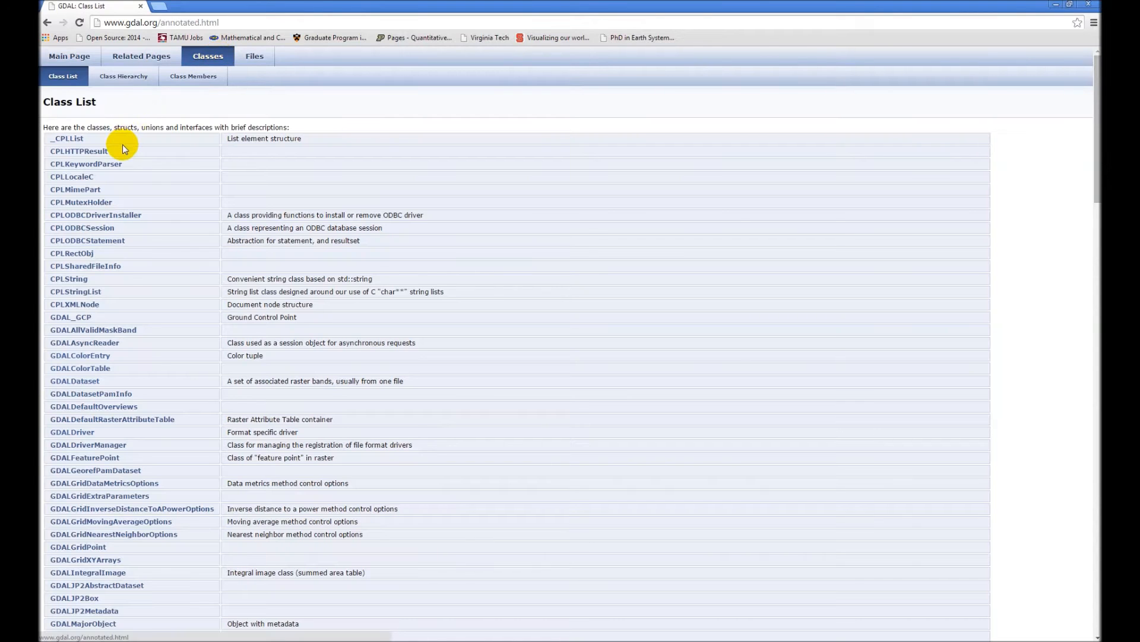
pyautogui.scroll(-3)
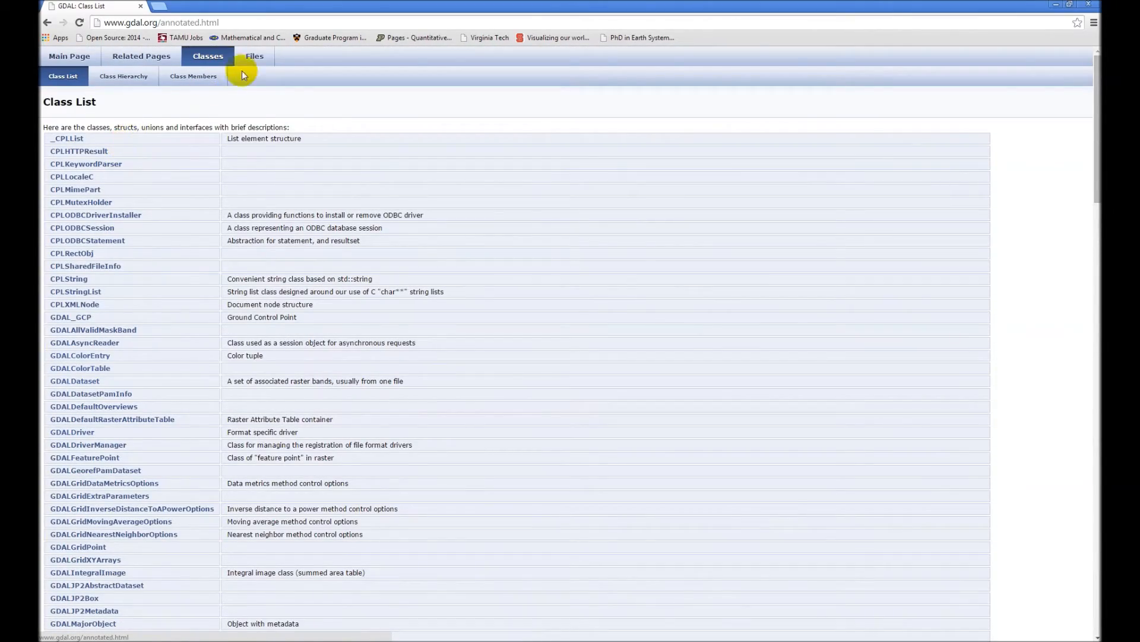
pyautogui.click(254, 55)
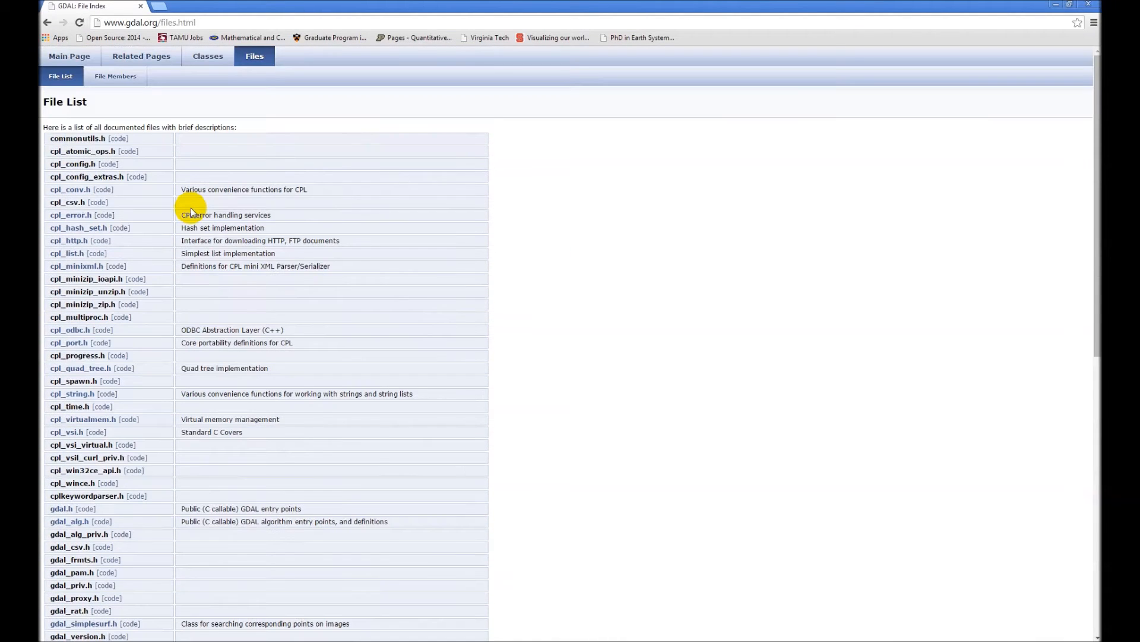
pyautogui.moveTo(69, 56)
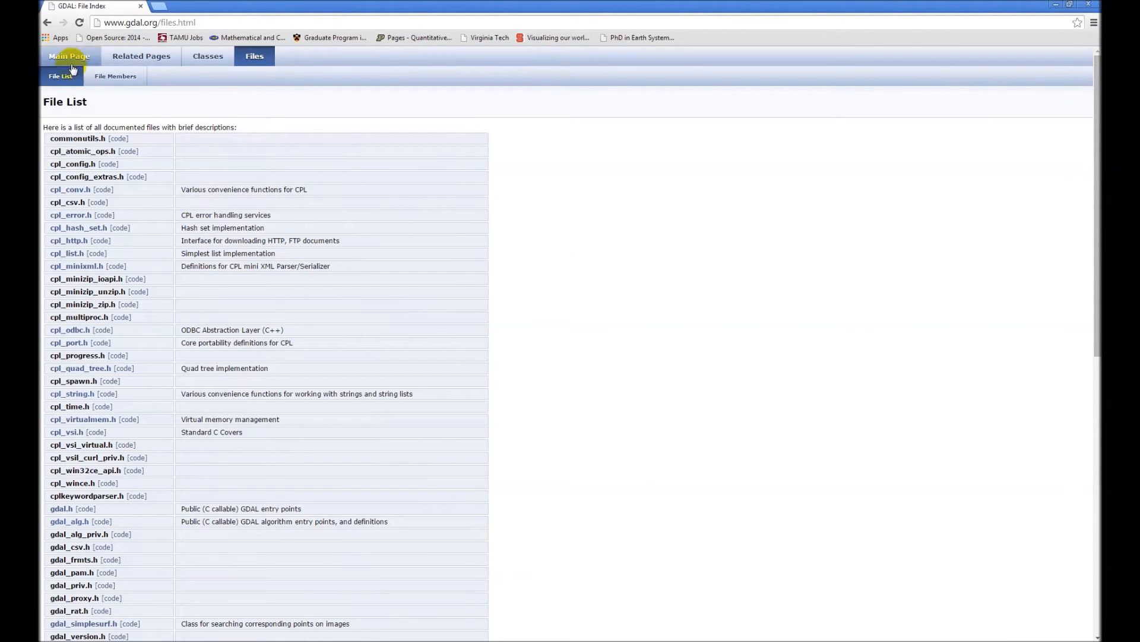
pyautogui.click(69, 55)
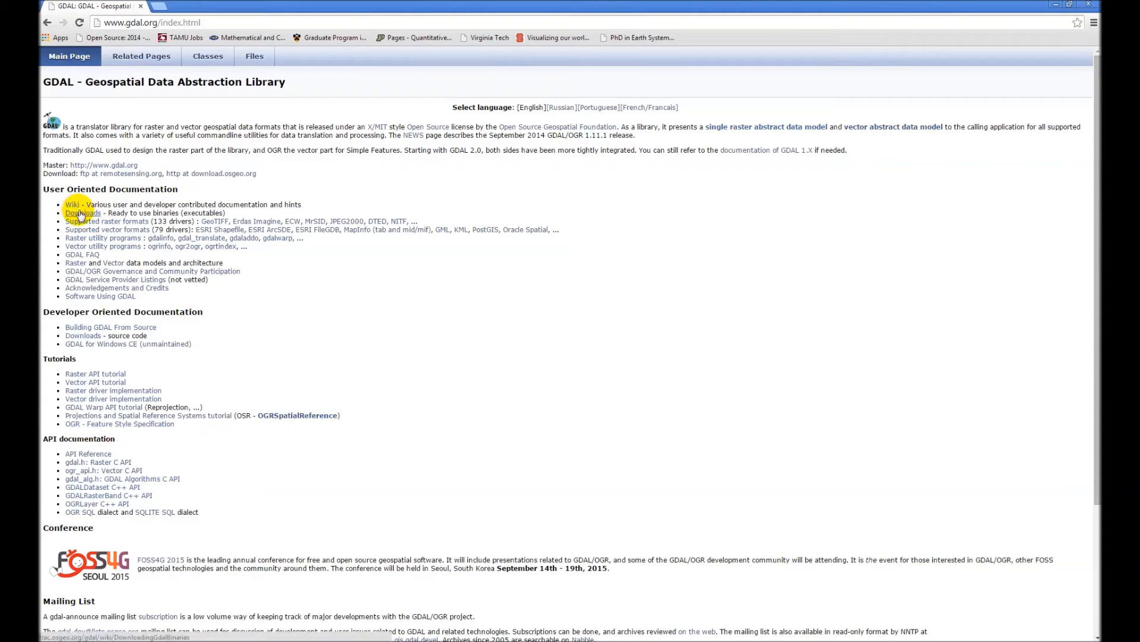
# View the ready-to-use binaries page and highlight the supported compiler versions
pyautogui.click(82, 213)
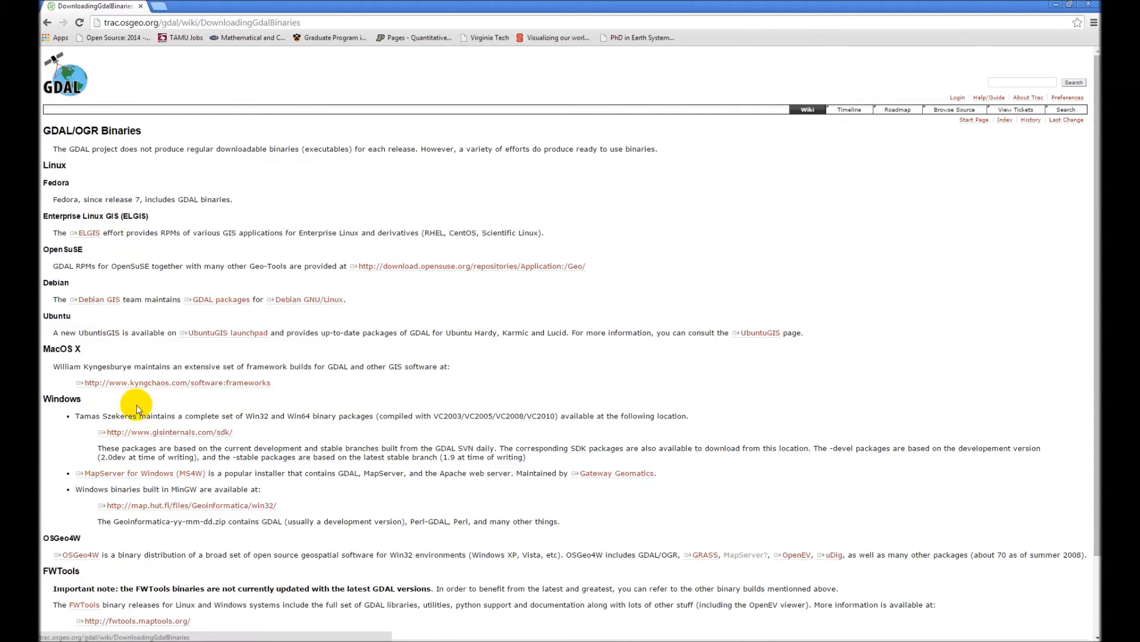
pyautogui.moveTo(142, 377)
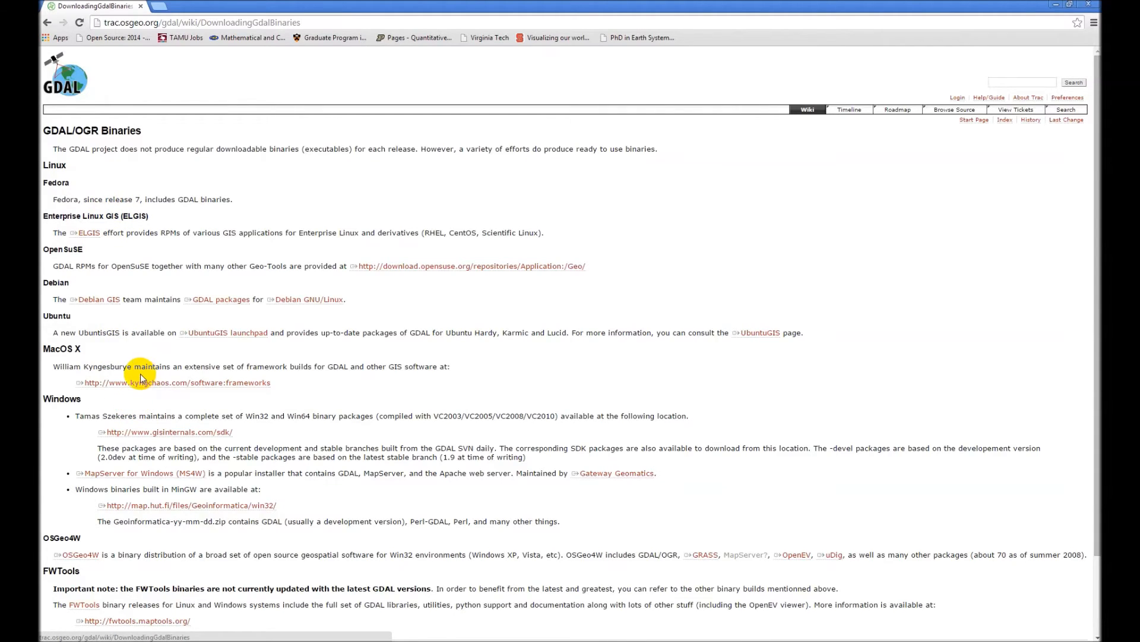
pyautogui.moveTo(205, 414)
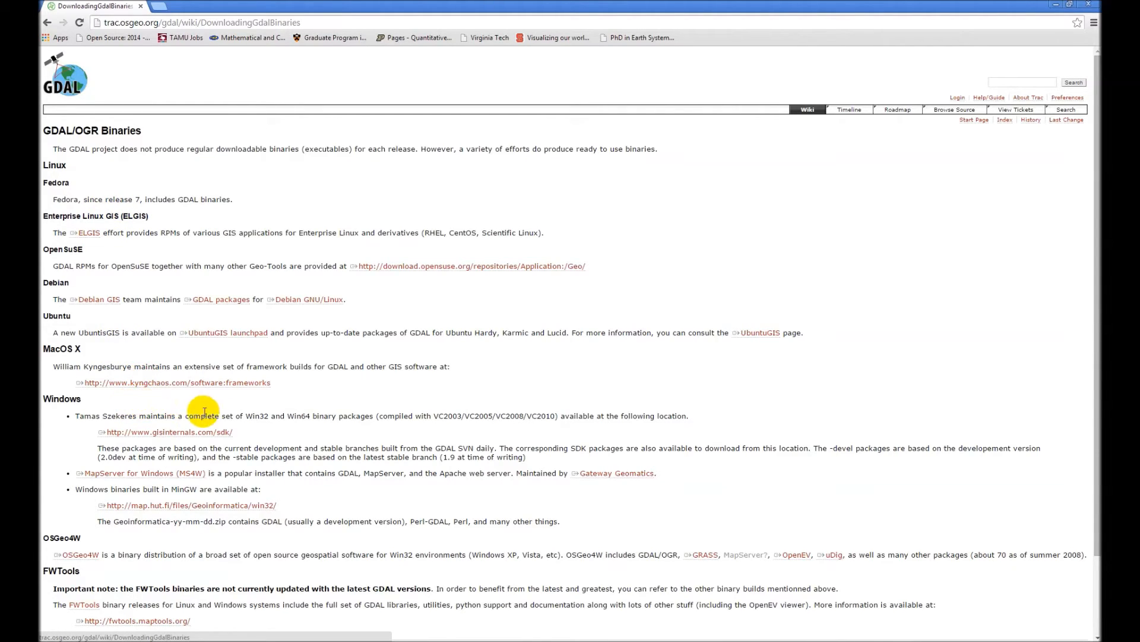
pyautogui.moveTo(322, 419)
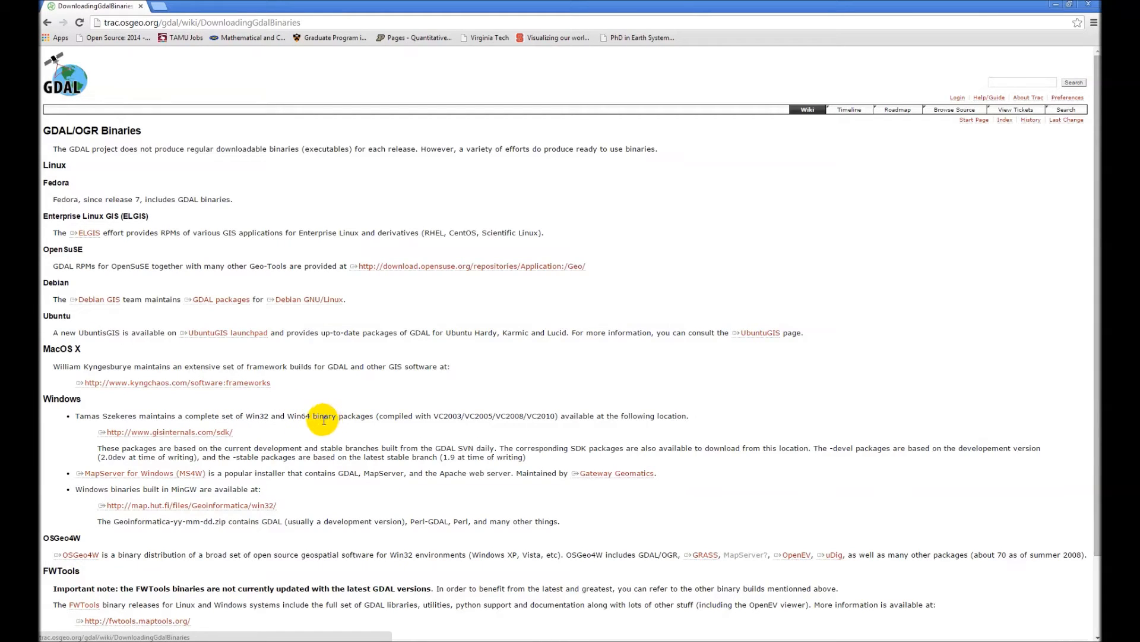
pyautogui.moveTo(281, 434)
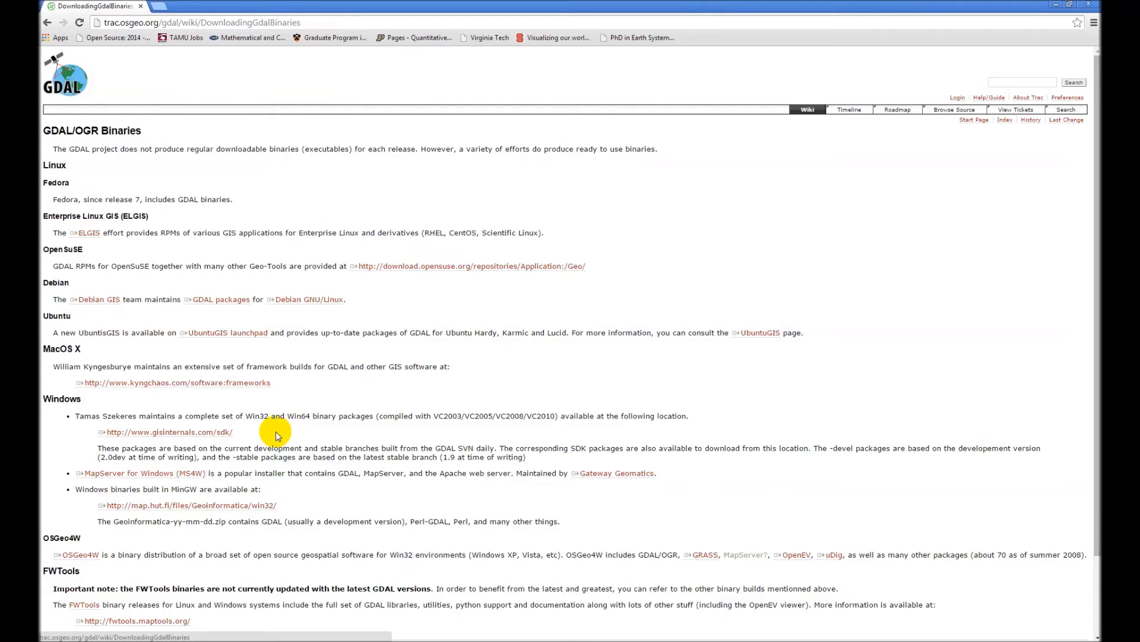
pyautogui.moveTo(443, 428)
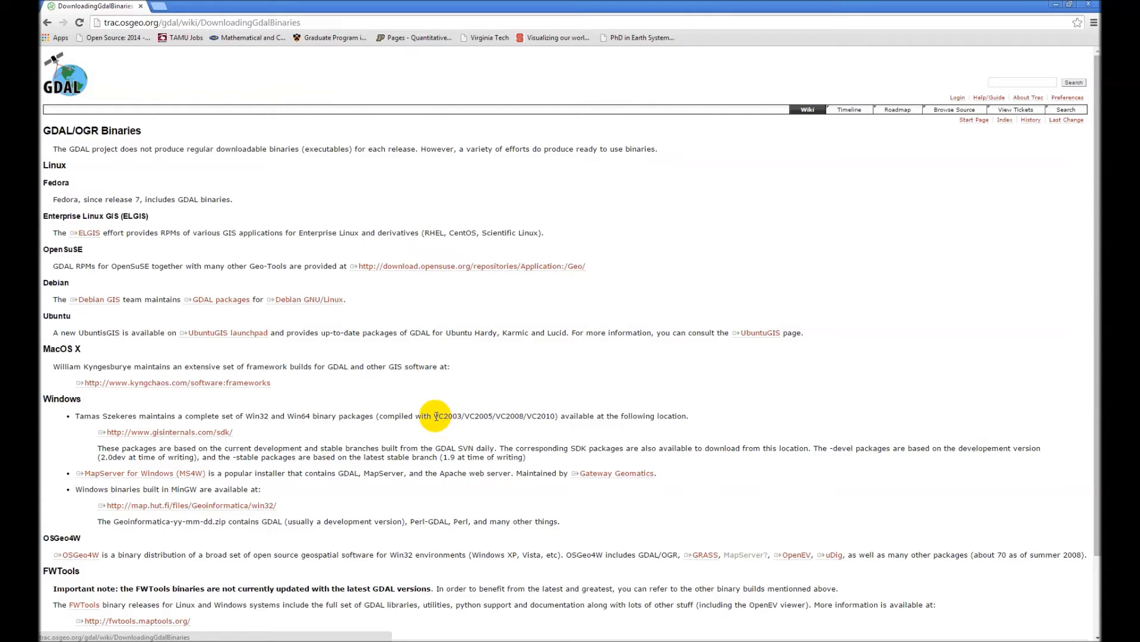
pyautogui.moveTo(449, 424)
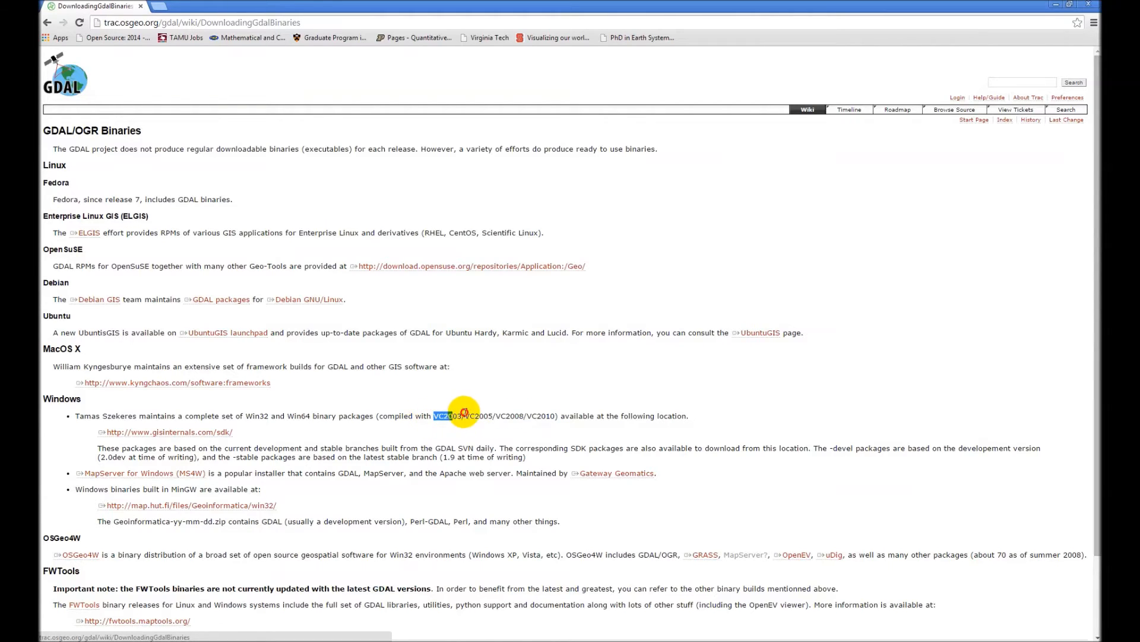
pyautogui.moveTo(465, 416); pyautogui.dragTo(559, 416)
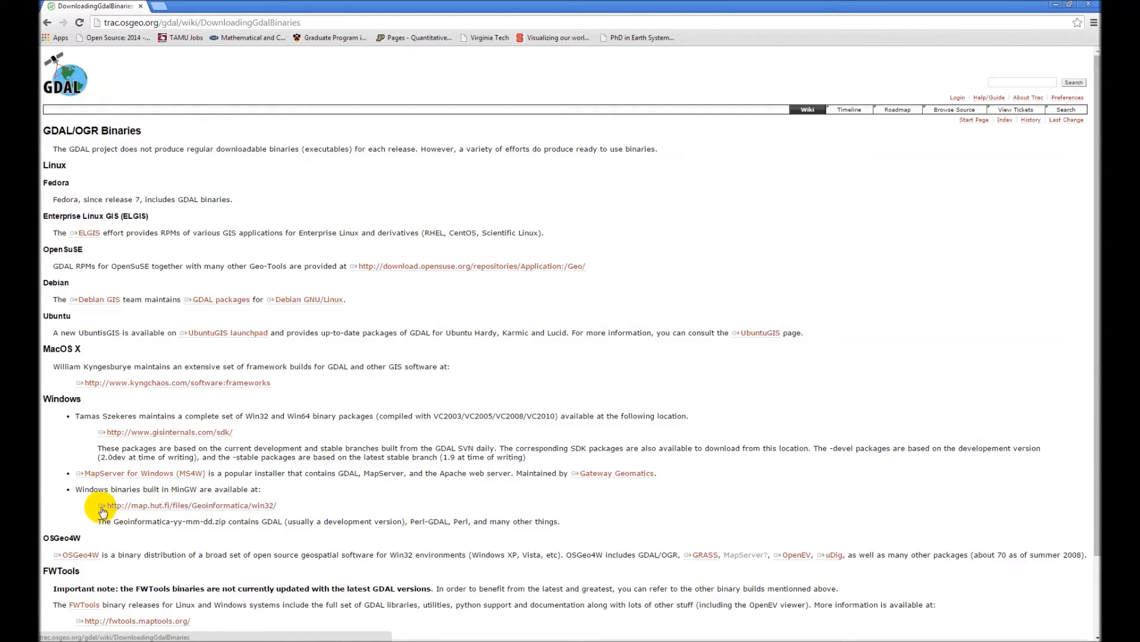
pyautogui.moveTo(210, 506)
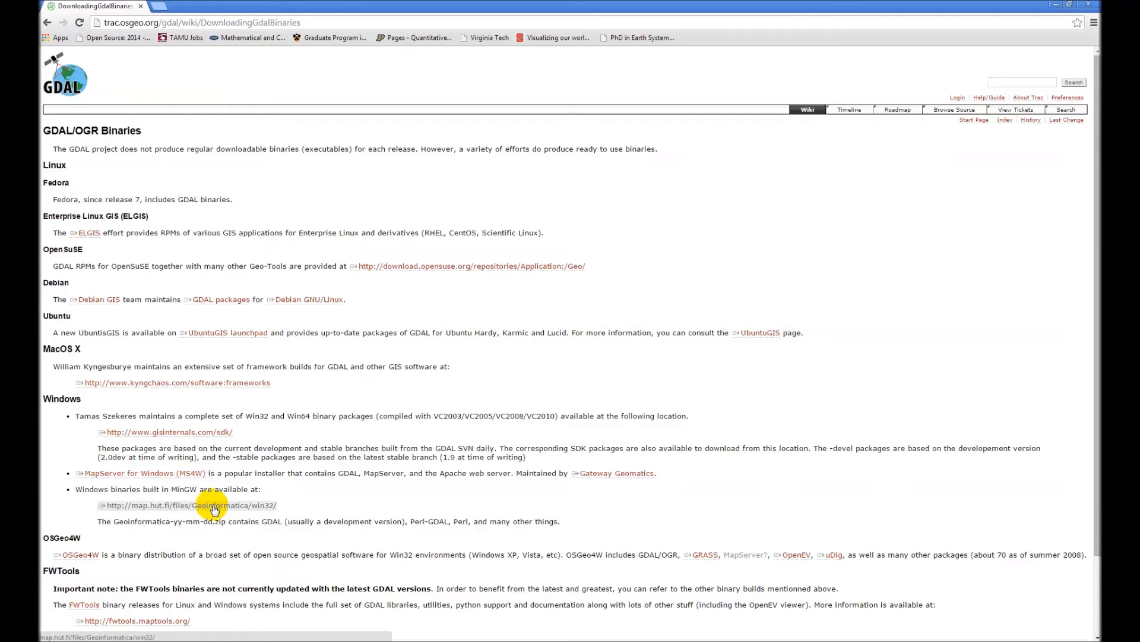
pyautogui.moveTo(209, 513)
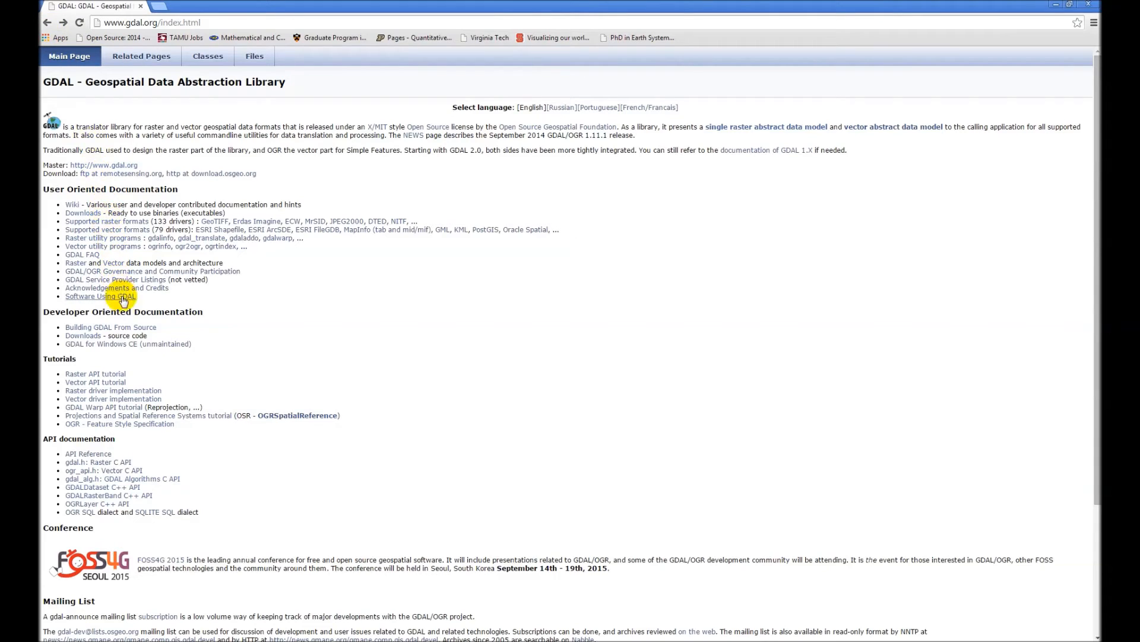
pyautogui.moveTo(123, 329)
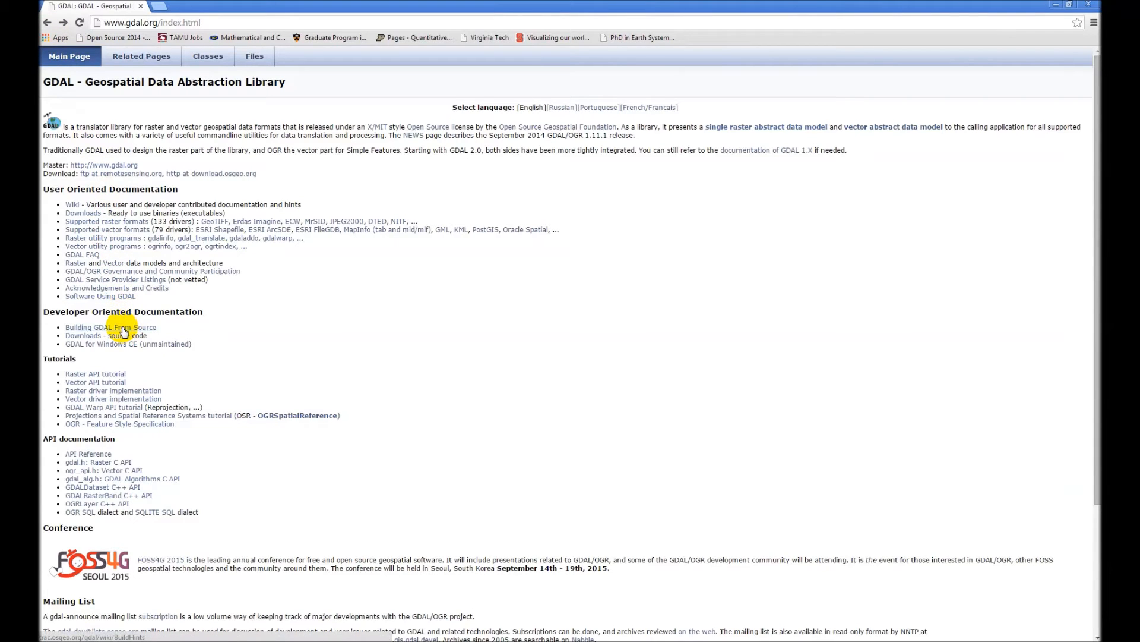
# Open the 'Building GDAL From Source' guide from the main documentation page
pyautogui.click(110, 327)
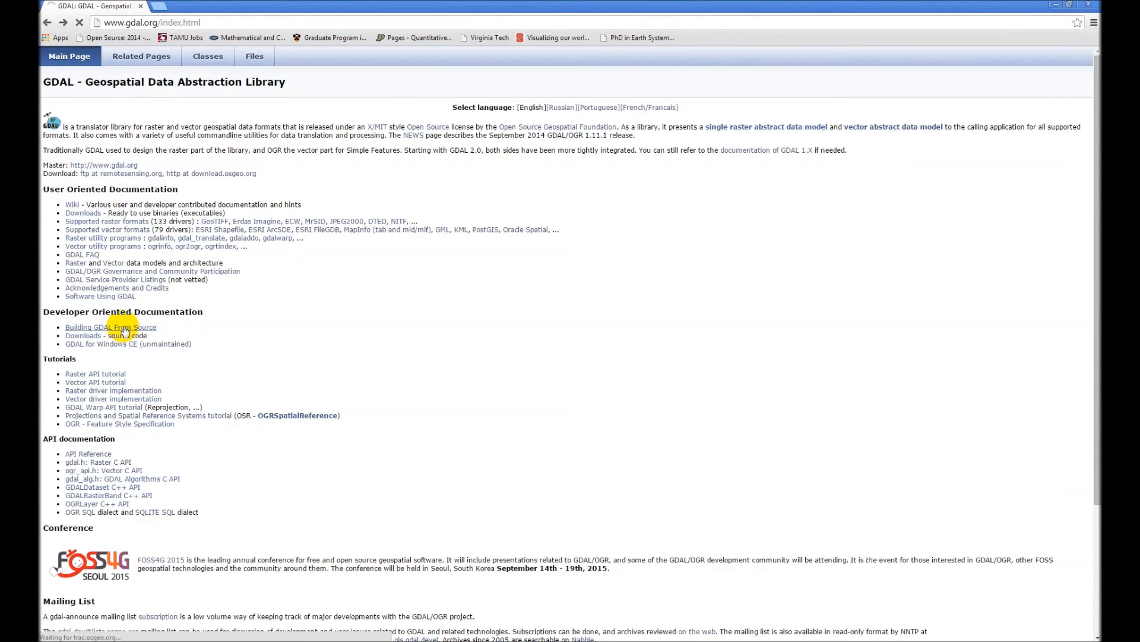
pyautogui.click(109, 327)
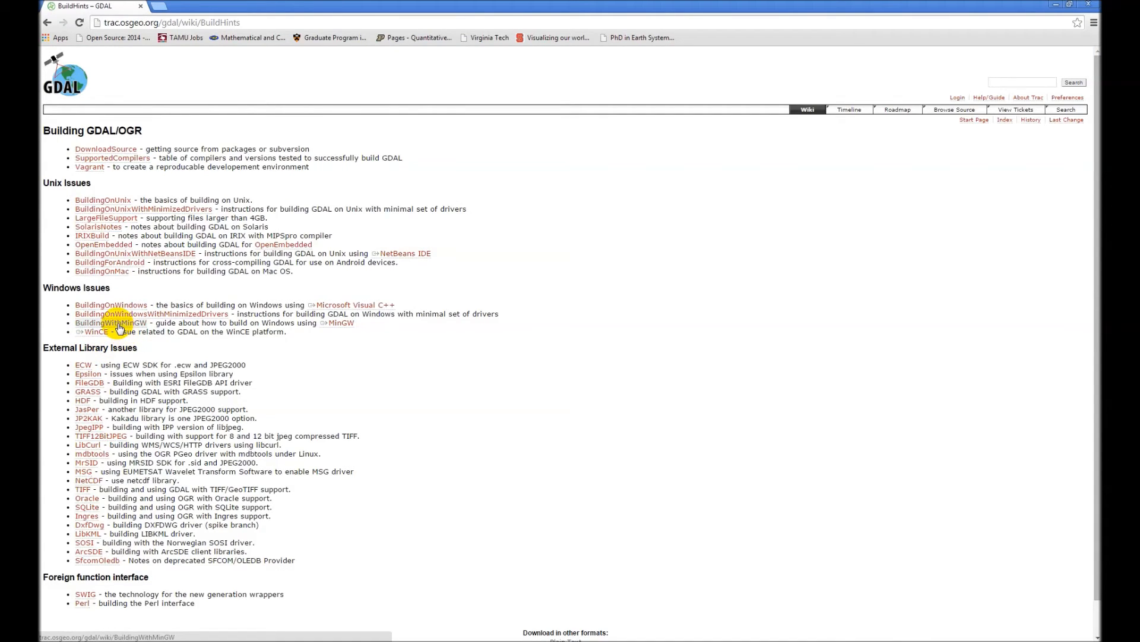
pyautogui.click(105, 321)
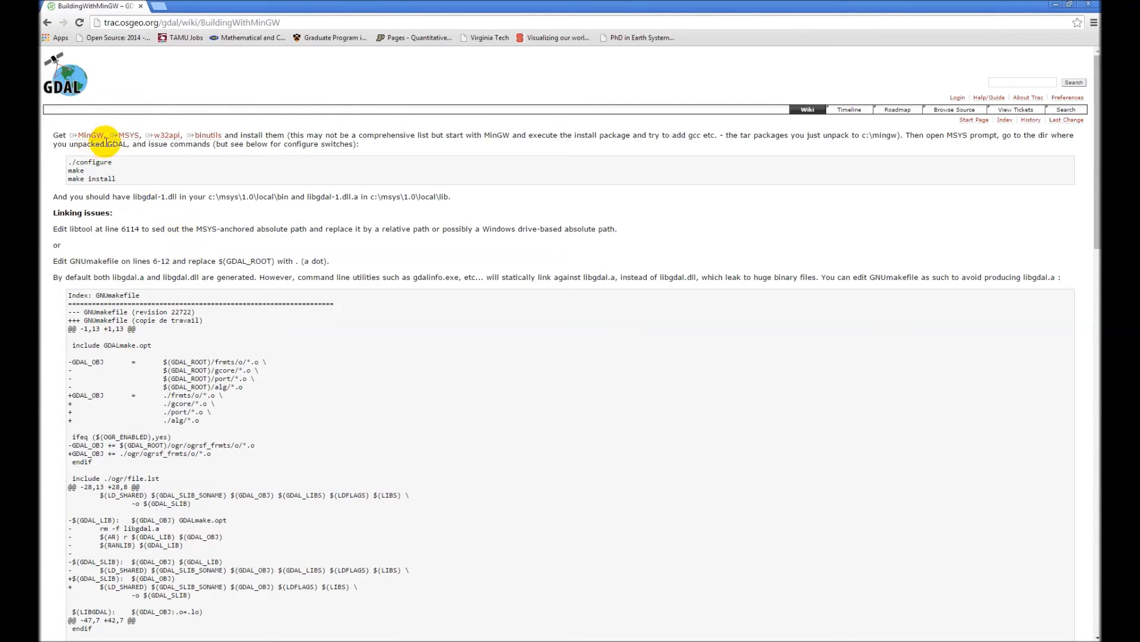
pyautogui.moveTo(297, 187)
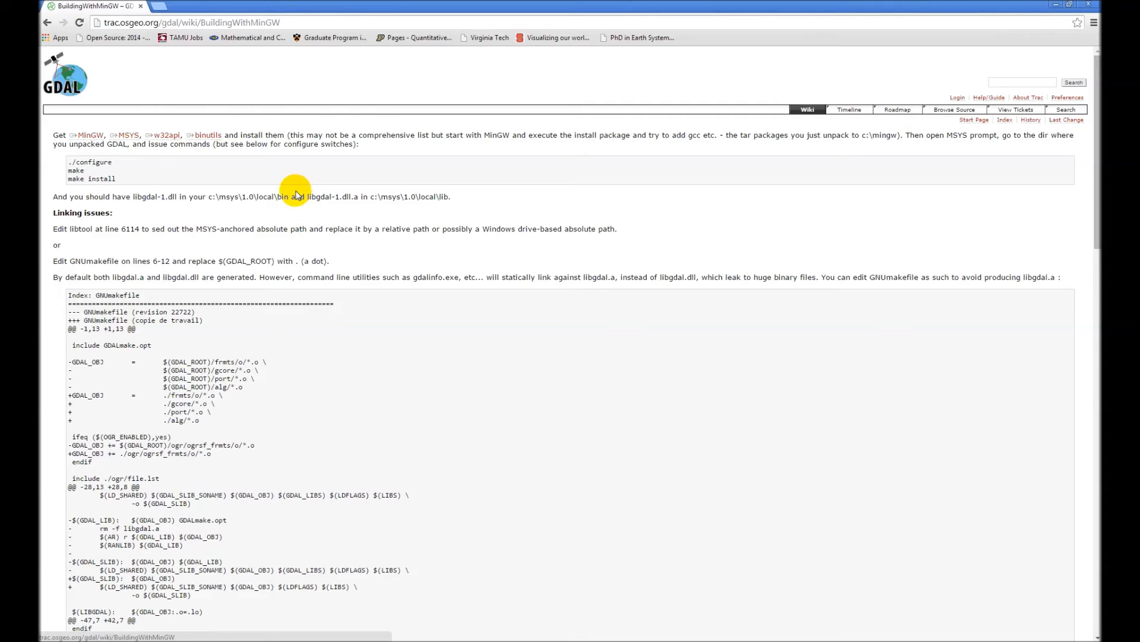
pyautogui.moveTo(598, 176)
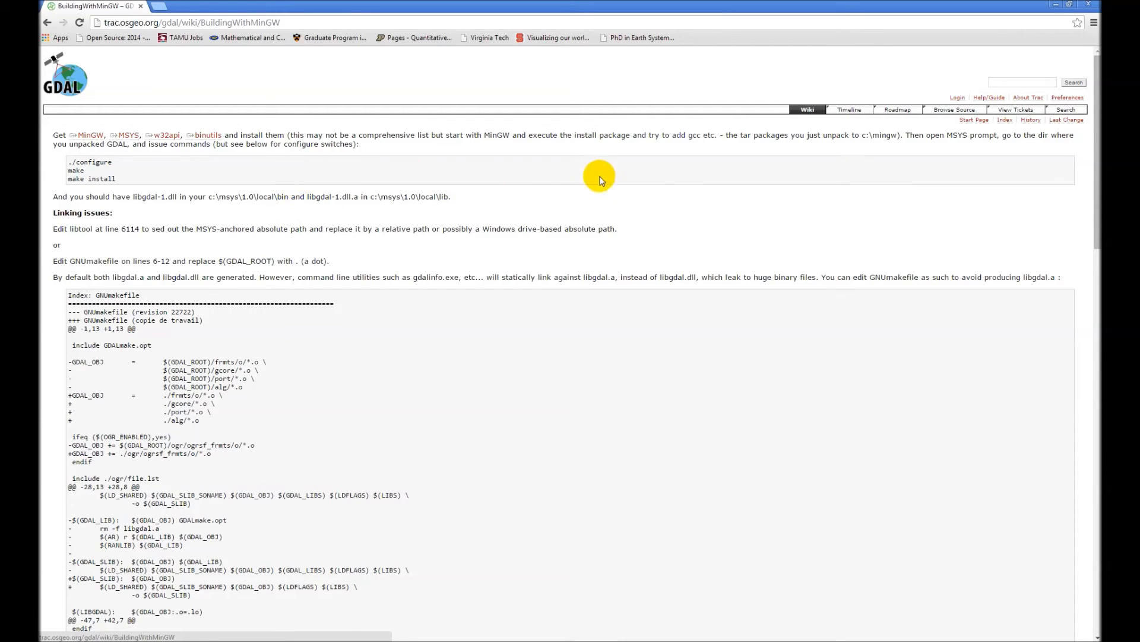
pyautogui.moveTo(618, 213)
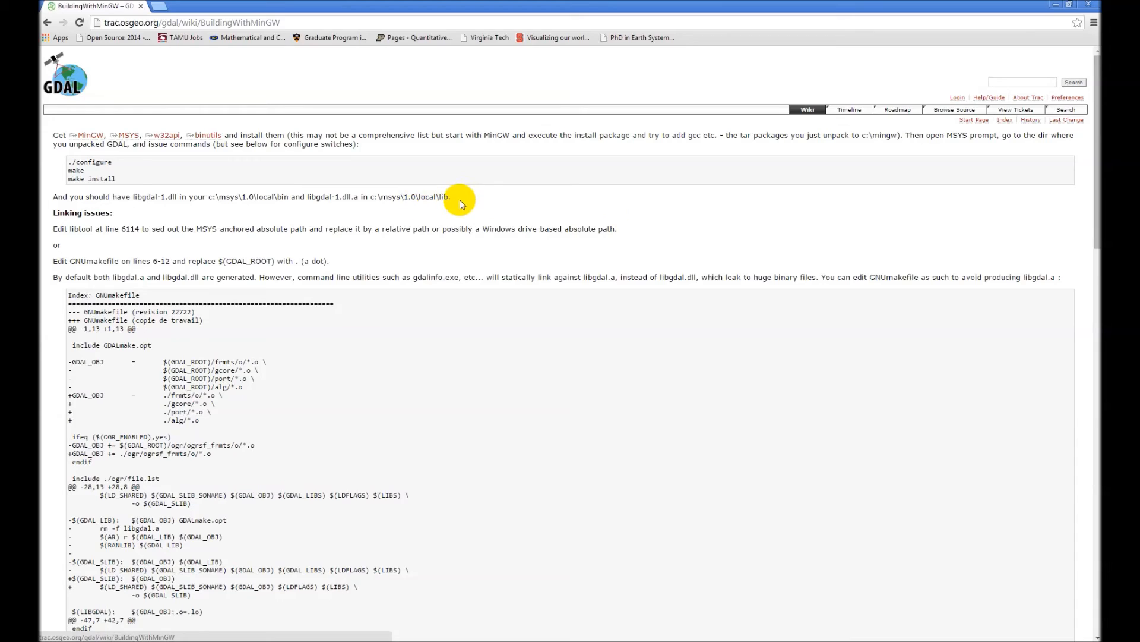
pyautogui.moveTo(457, 247)
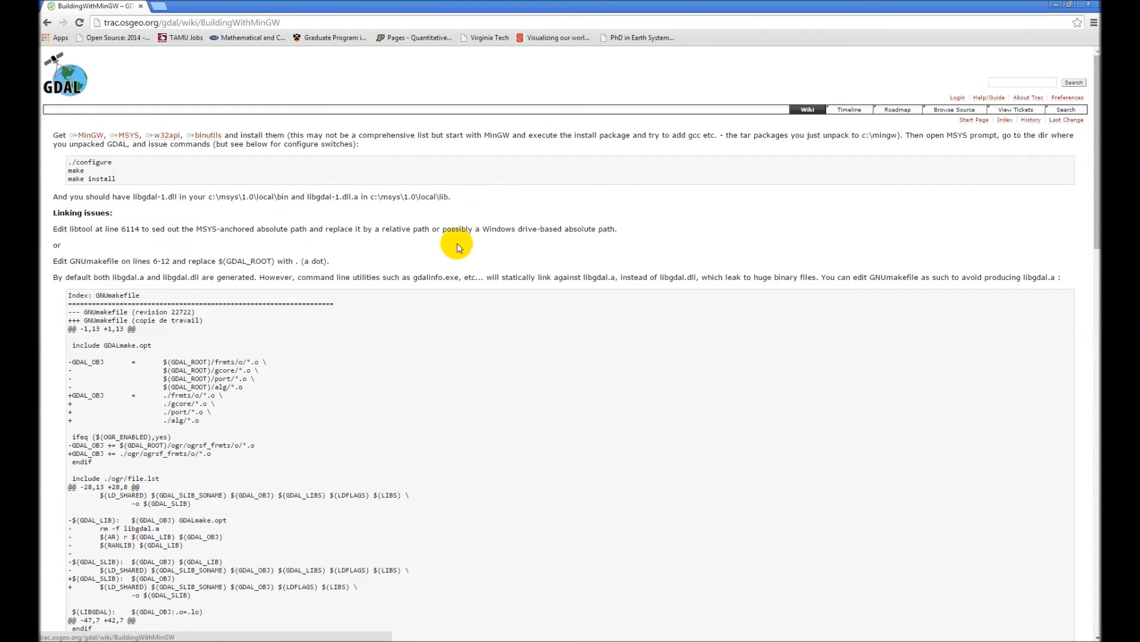
pyautogui.moveTo(234, 179)
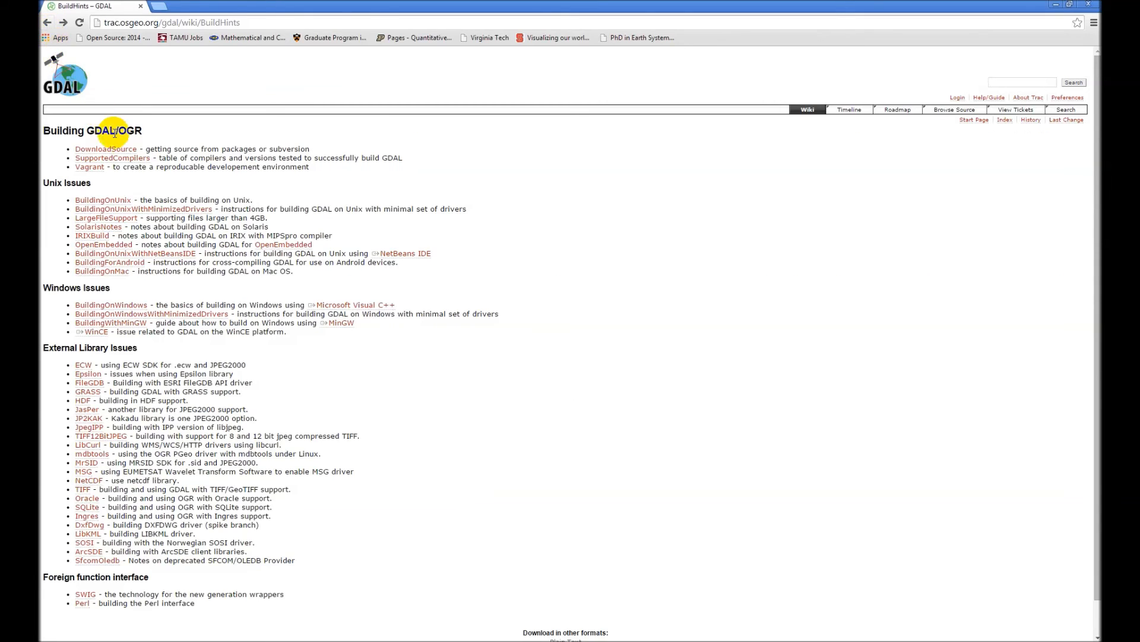
pyautogui.moveTo(186, 222)
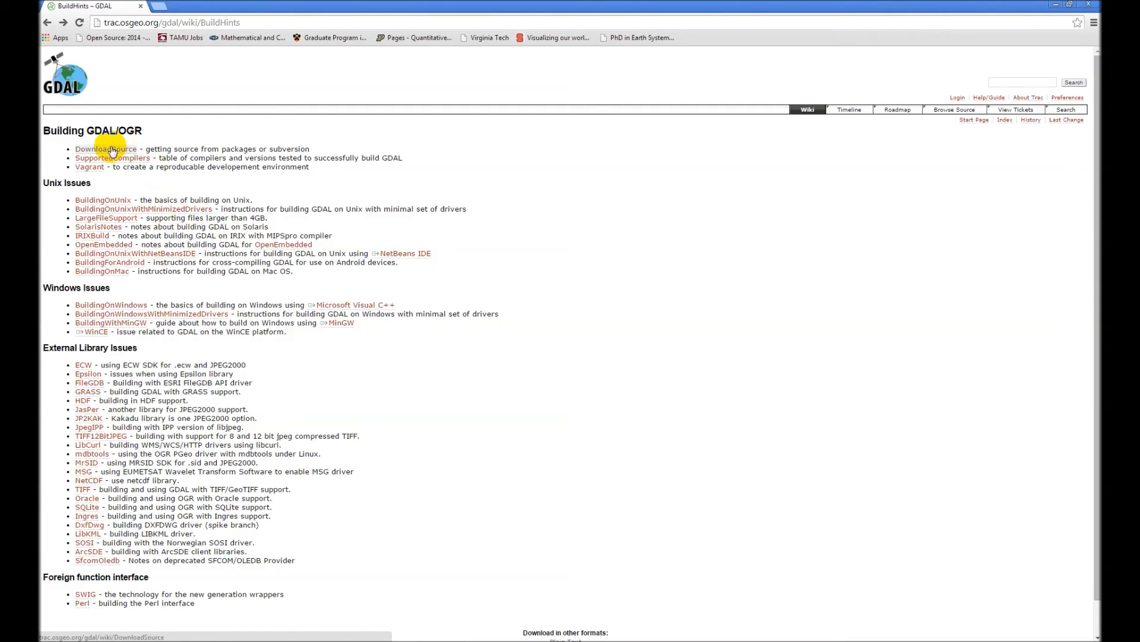
pyautogui.click(95, 149)
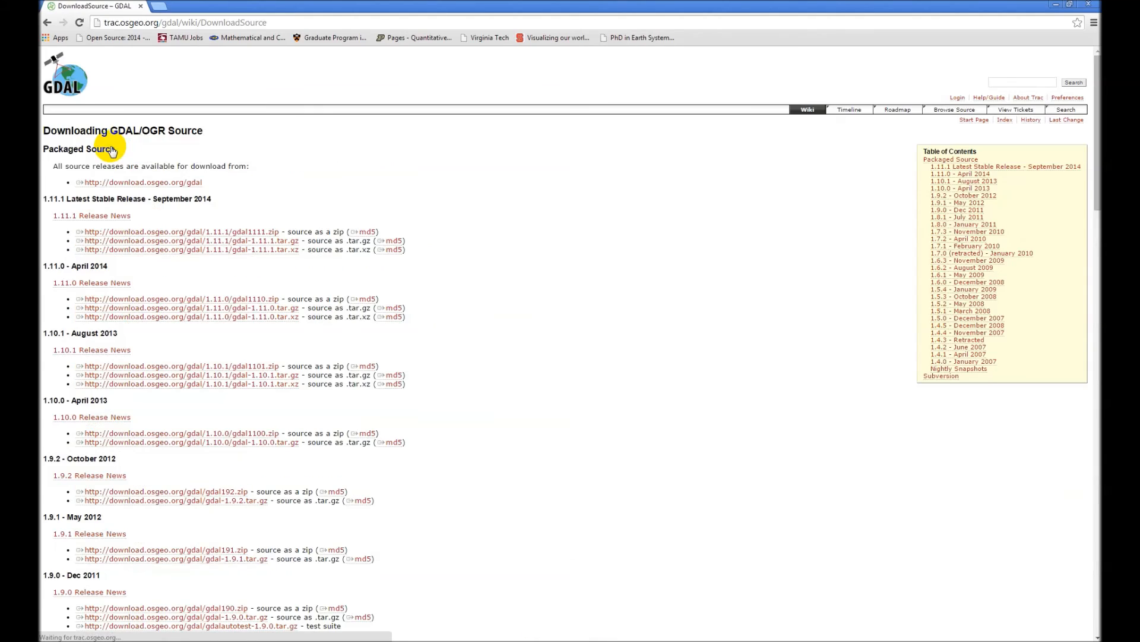
pyautogui.moveTo(239, 328)
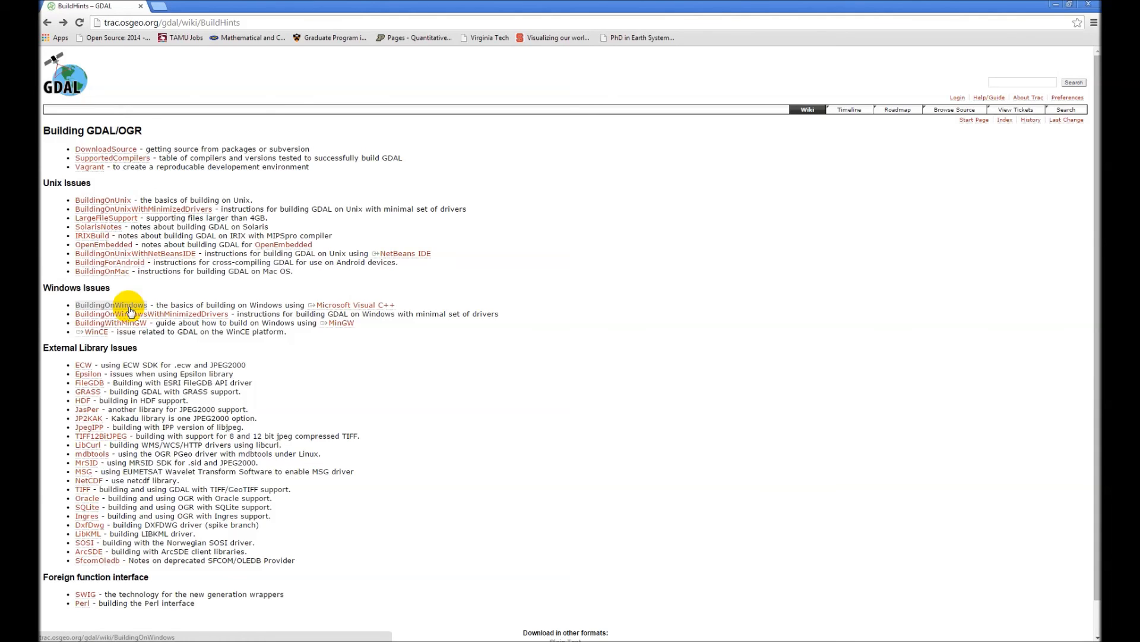
pyautogui.moveTo(172, 351)
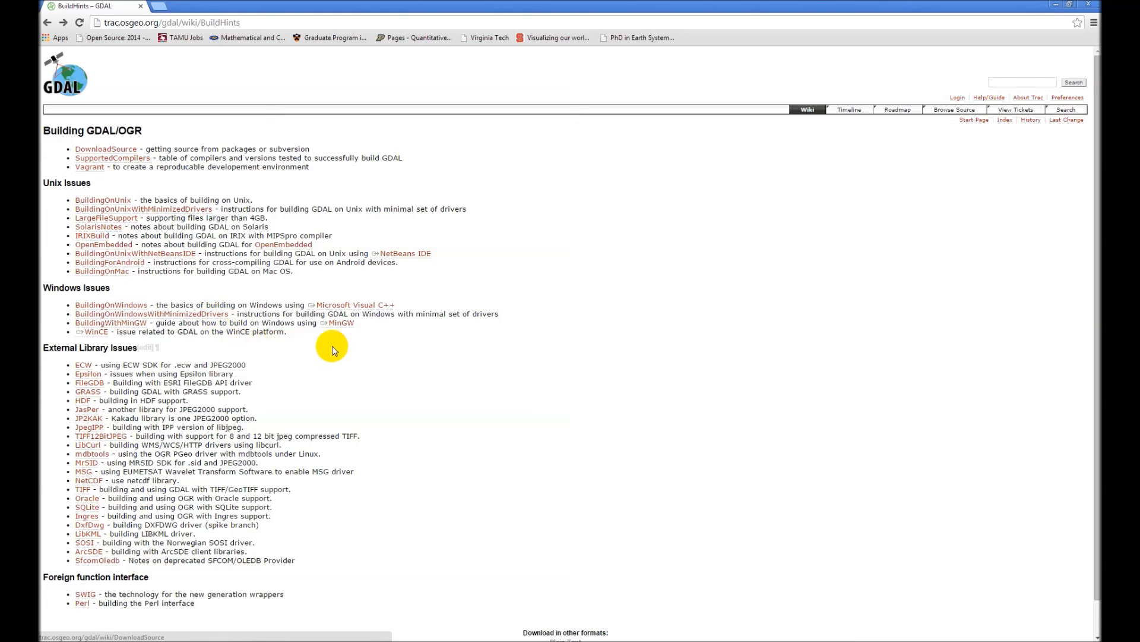
pyautogui.moveTo(329, 344)
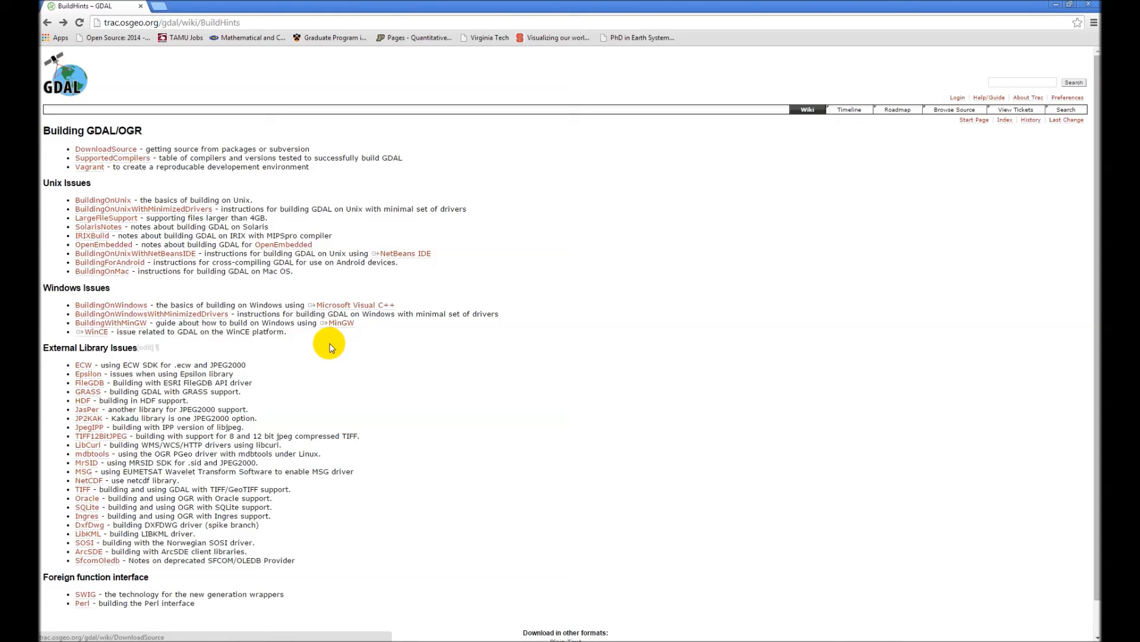
pyautogui.moveTo(360, 362)
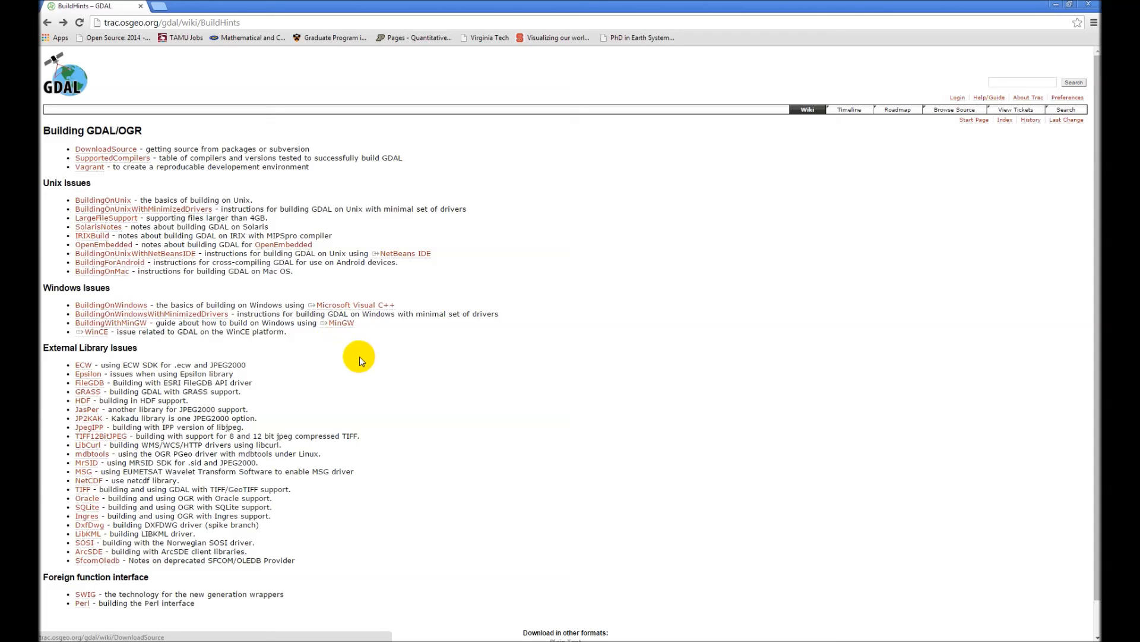
pyautogui.moveTo(386, 407)
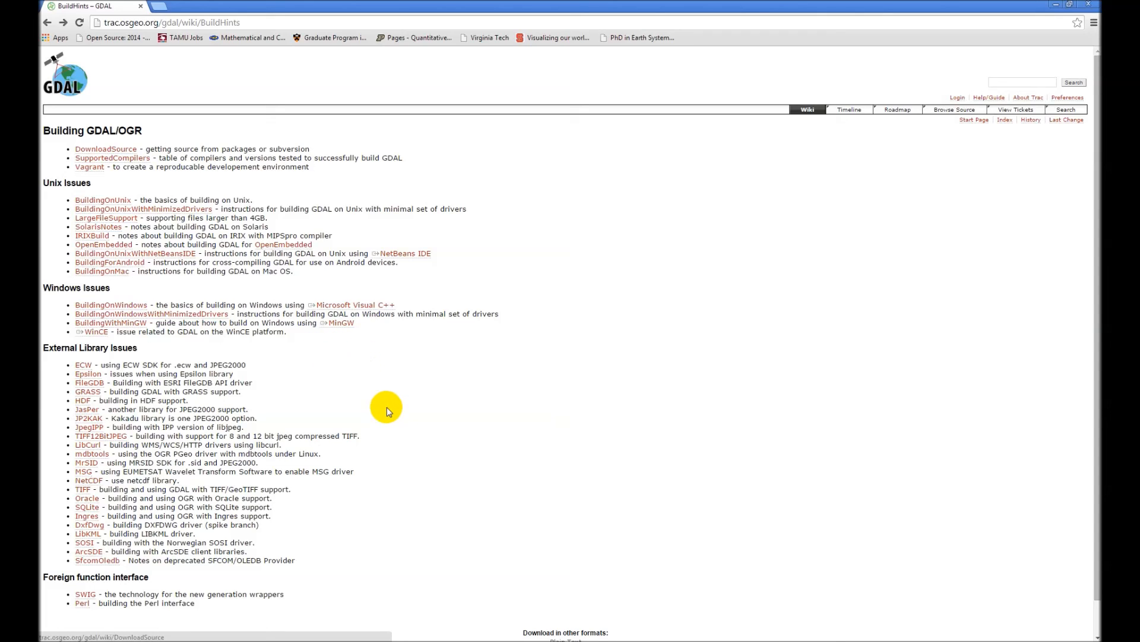